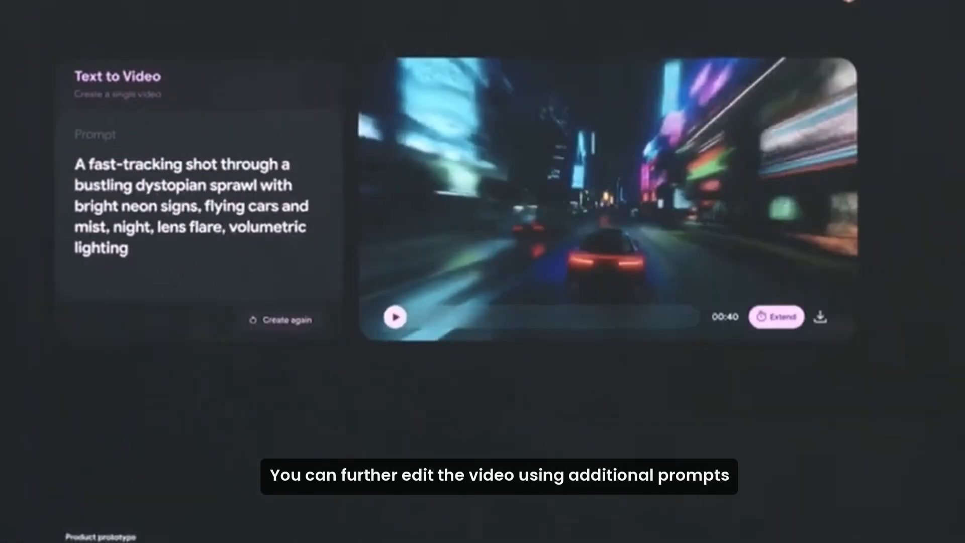
Step: Search highly rated yoga and pilates studios near Beacon Hill and browse the AI Overview carousel
left_click(775, 317)
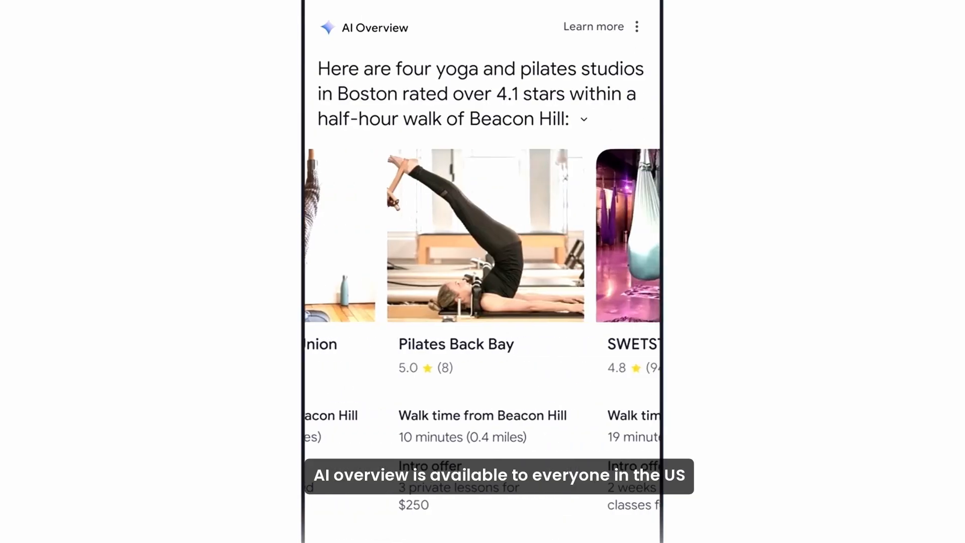
scroll("down", 3)
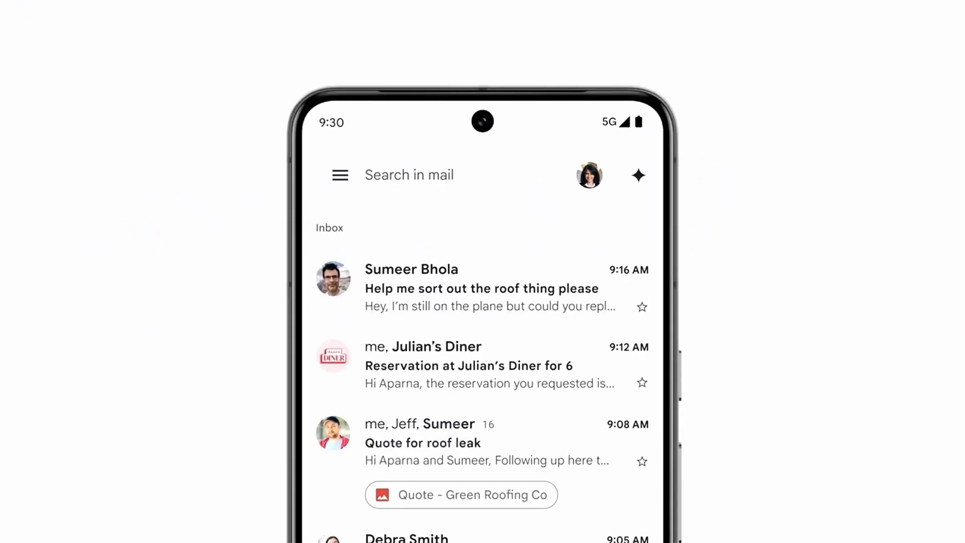
Step: Open the 'Quote for roof leak' thread showing the 'Summarize this email' option
left_click(422, 442)
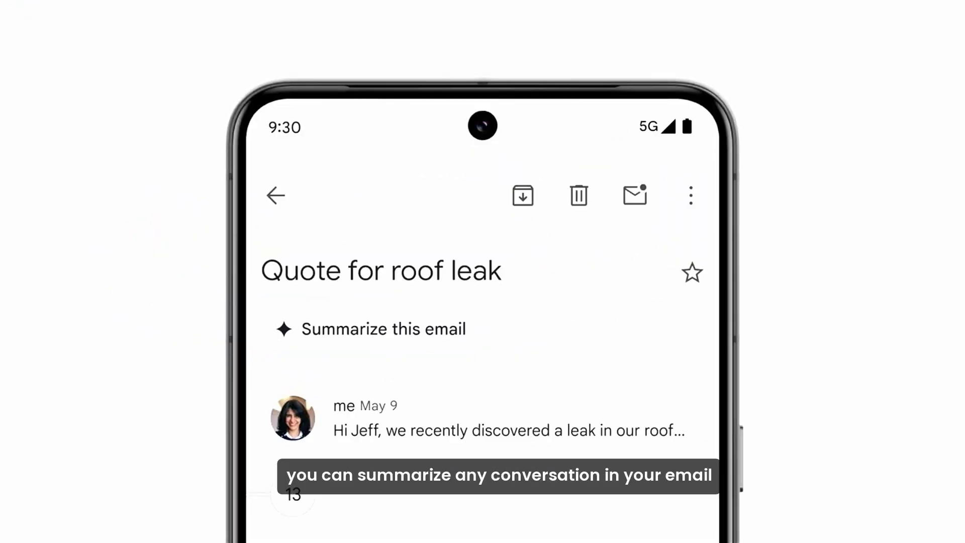
left_click(371, 327)
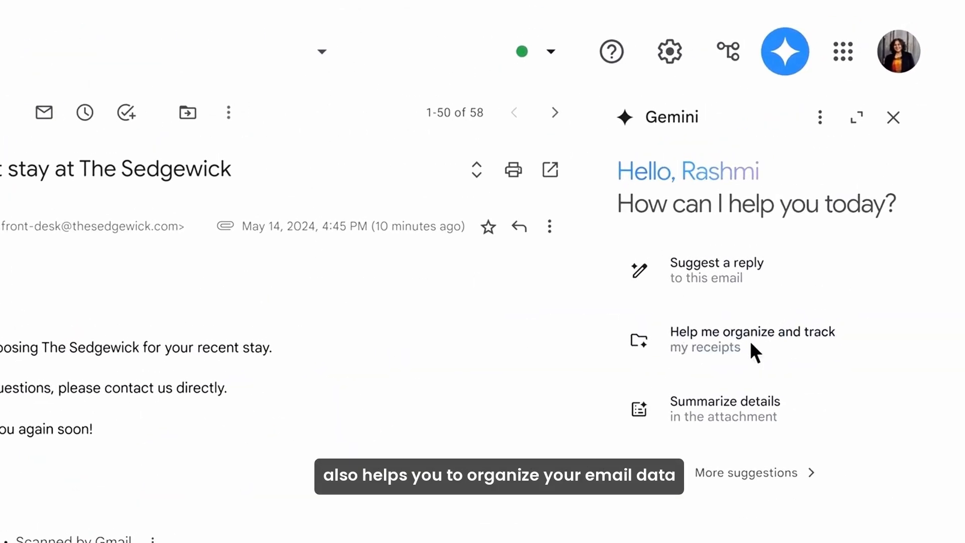
Step: Choose Gemini's 'Help me organize and track my receipts' suggestion beside the Sedgewick hotel email
left_click(752, 338)
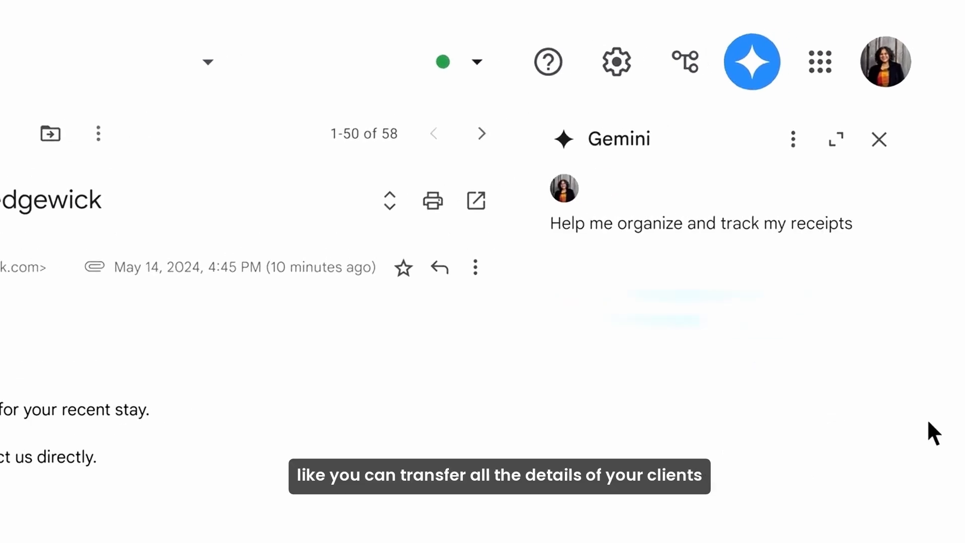